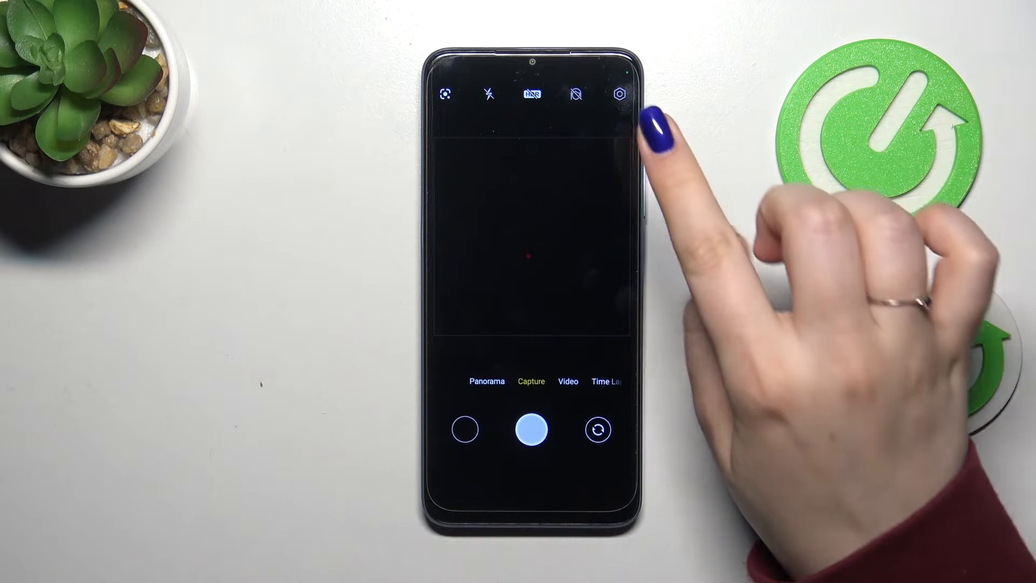
Step: From the camera settings, request Restore Defaults to bring up the confirmation prompt
left_click(618, 94)
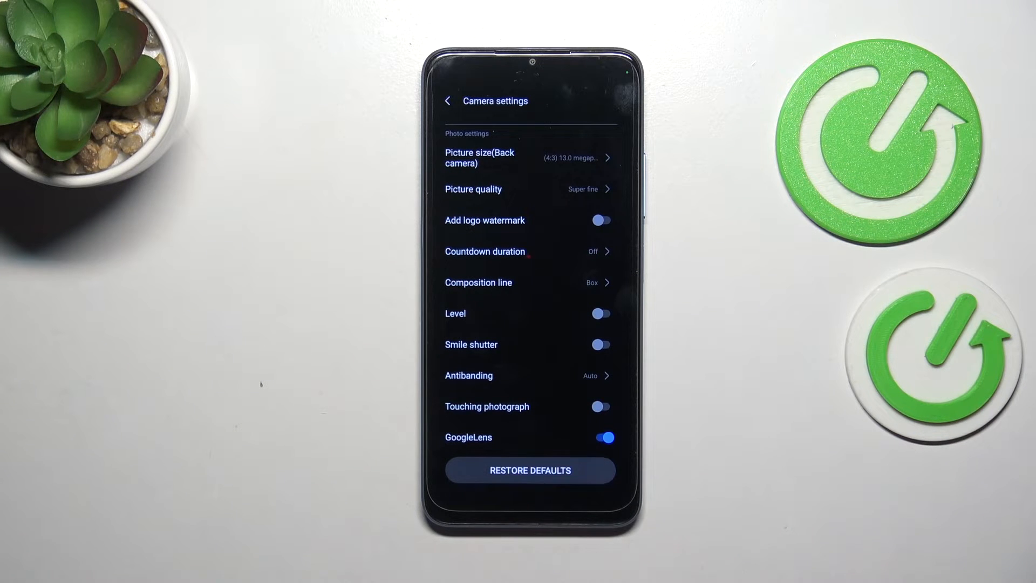
left_click(529, 470)
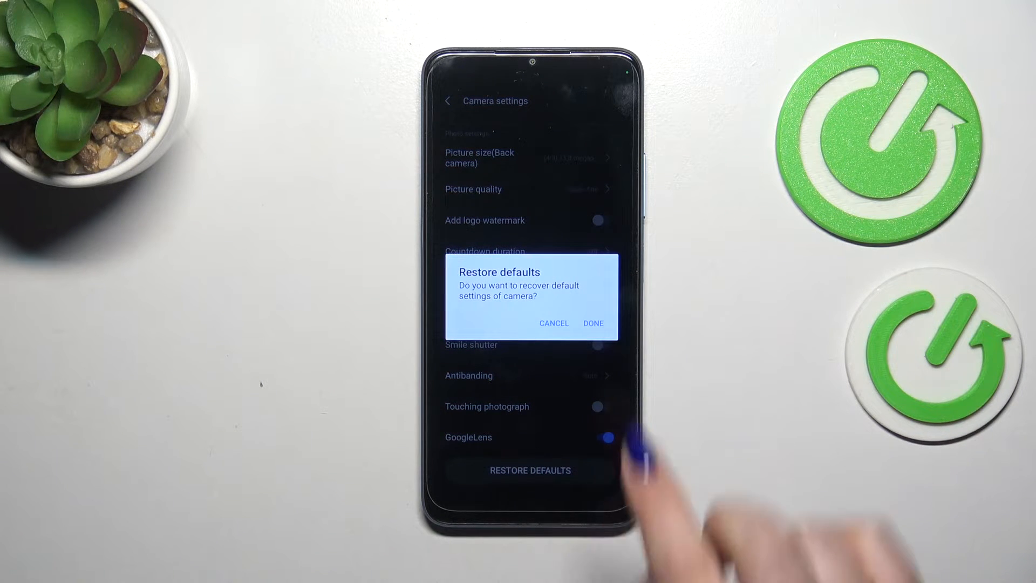